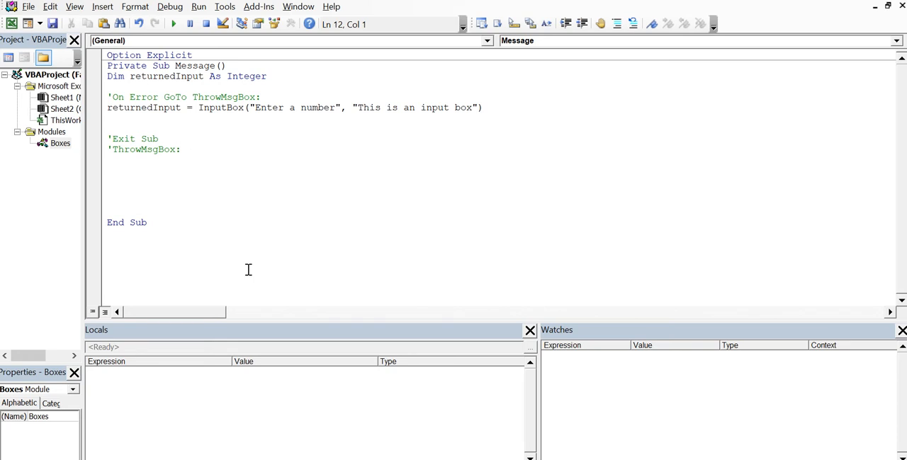
Switch from the VBA editor to the browser tab with cpearson's Error Handling In VBA article
{"action": "left_click", "coordinate": [107, 170]}
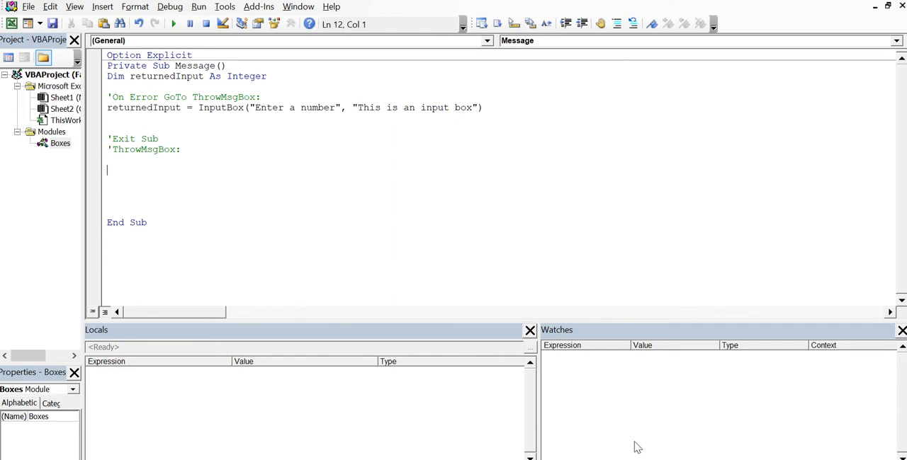
{"action": "mouse_move", "coordinate": [605, 440]}
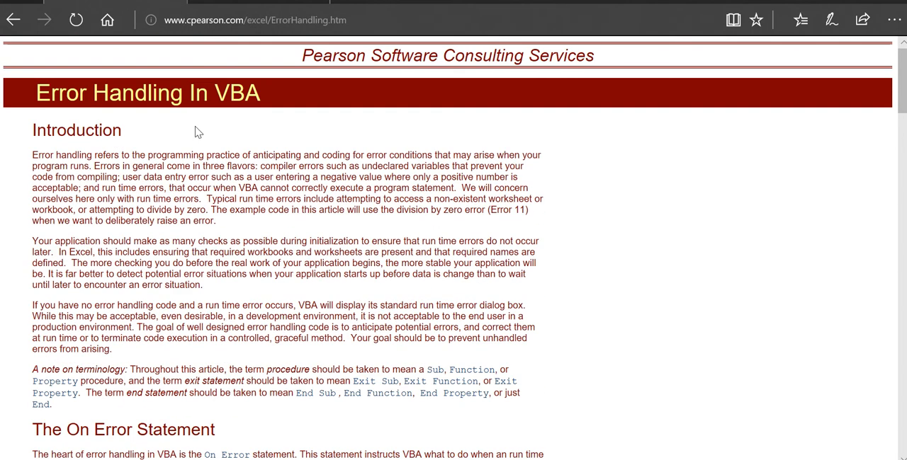
{"action": "left_click", "coordinate": [255, 20]}
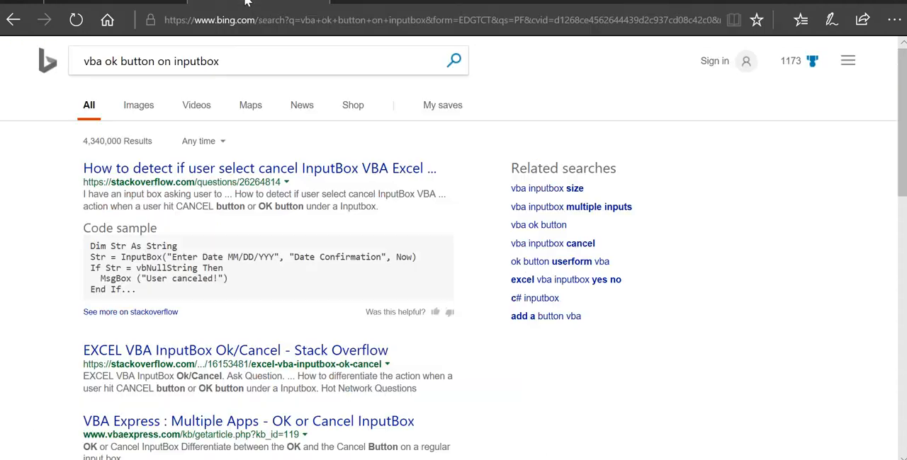
{"action": "mouse_move", "coordinate": [276, 231]}
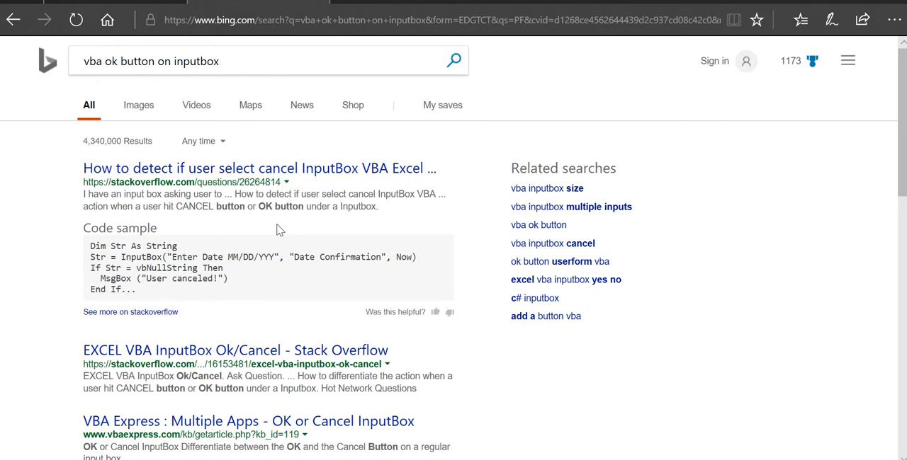
{"action": "mouse_move", "coordinate": [532, 418]}
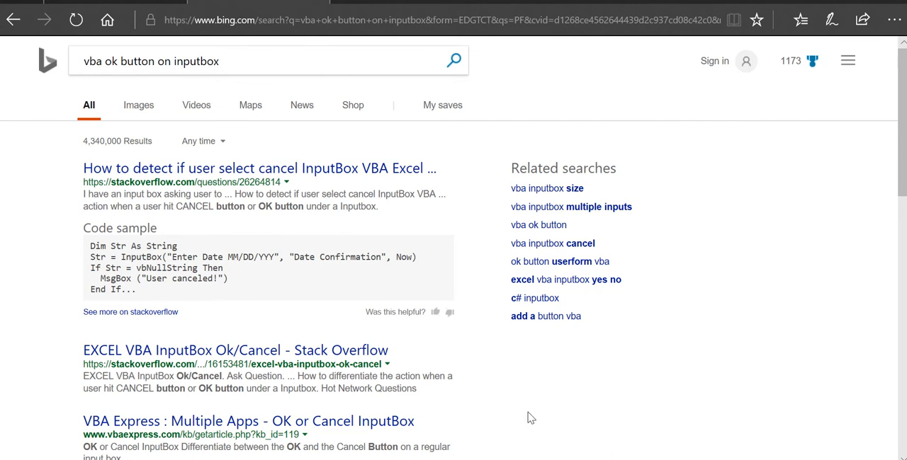
{"action": "mouse_move", "coordinate": [364, 296]}
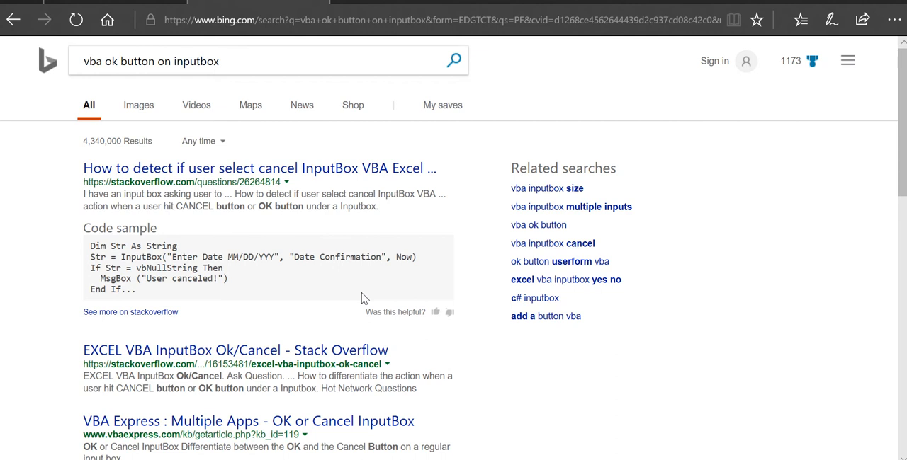
{"action": "mouse_move", "coordinate": [343, 278]}
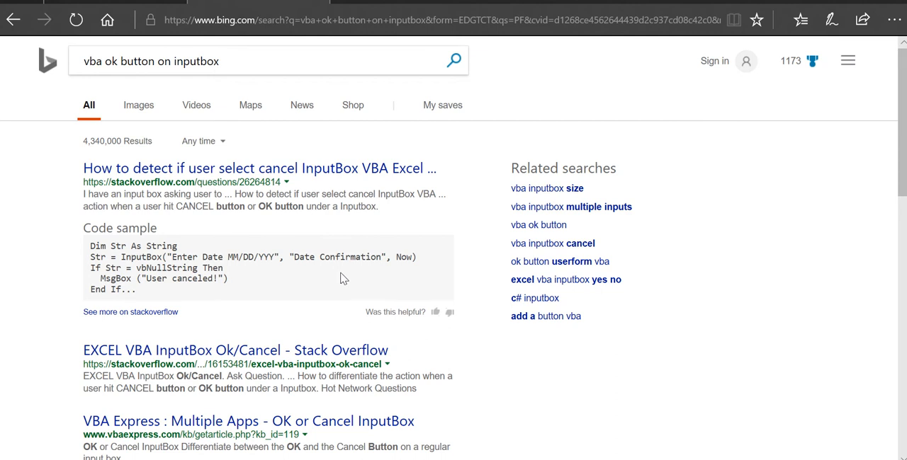
{"action": "mouse_move", "coordinate": [294, 203]}
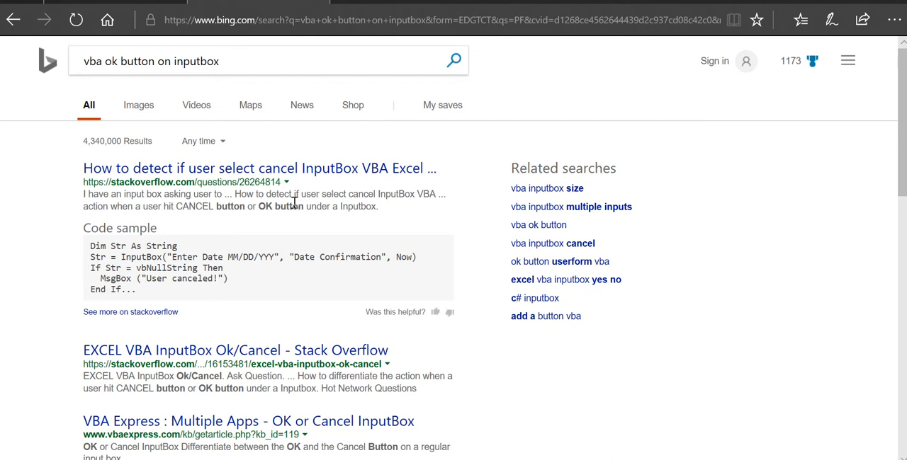
{"action": "mouse_move", "coordinate": [413, 349]}
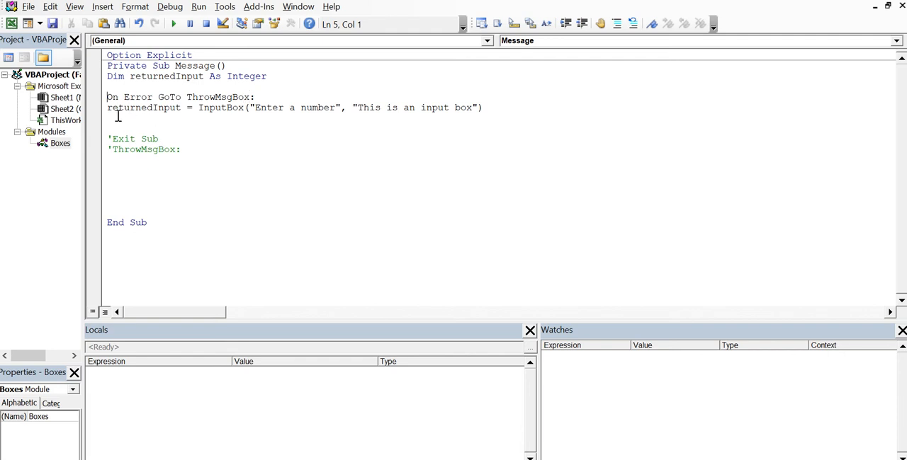
{"action": "mouse_move", "coordinate": [151, 110]}
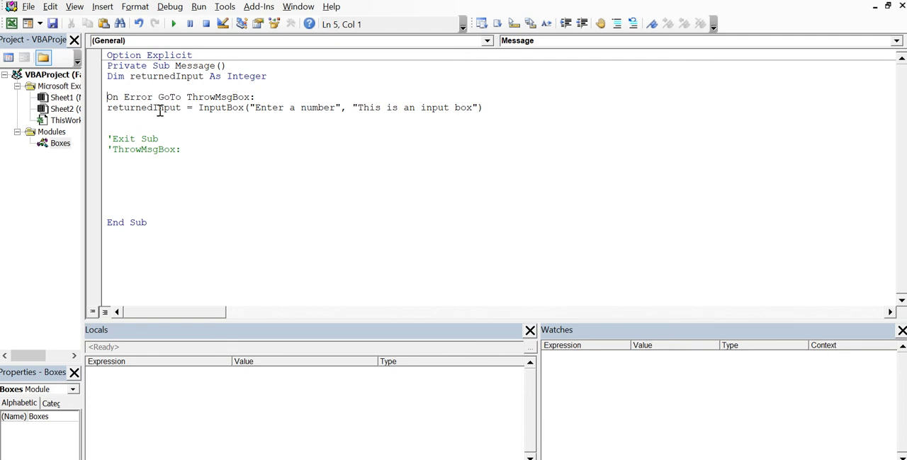
{"action": "mouse_move", "coordinate": [211, 94]}
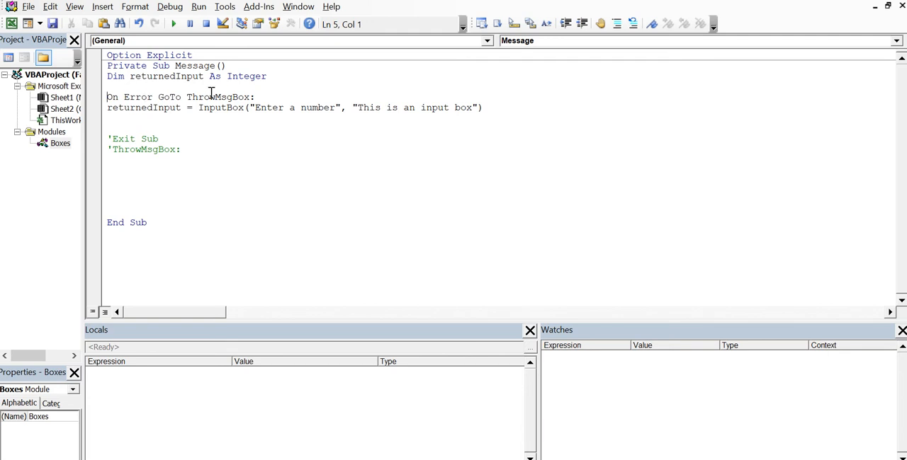
{"action": "mouse_move", "coordinate": [168, 111]}
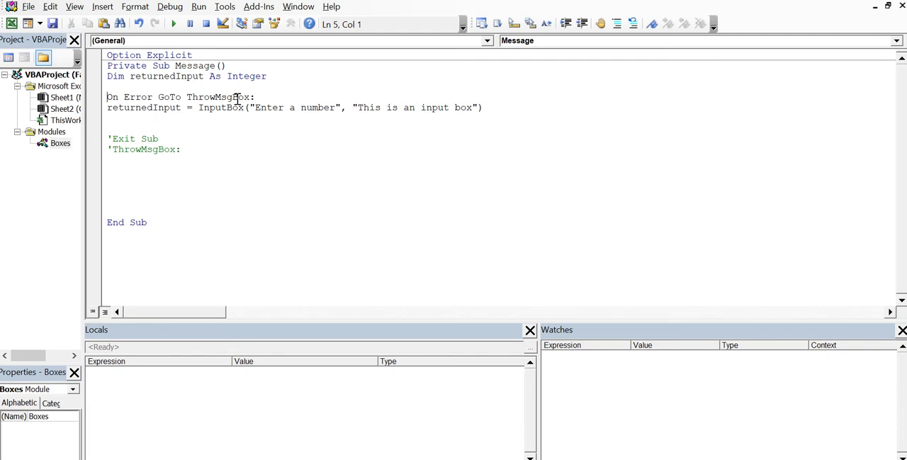
{"action": "mouse_move", "coordinate": [366, 108]}
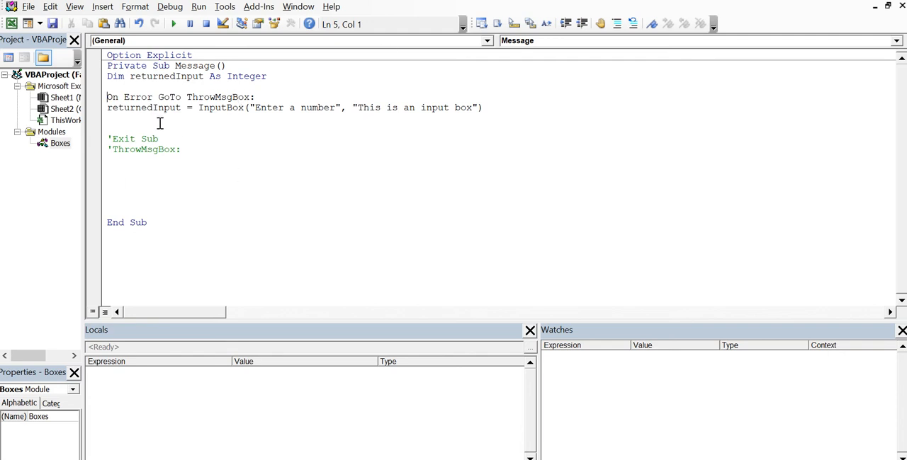
{"action": "mouse_move", "coordinate": [192, 125]}
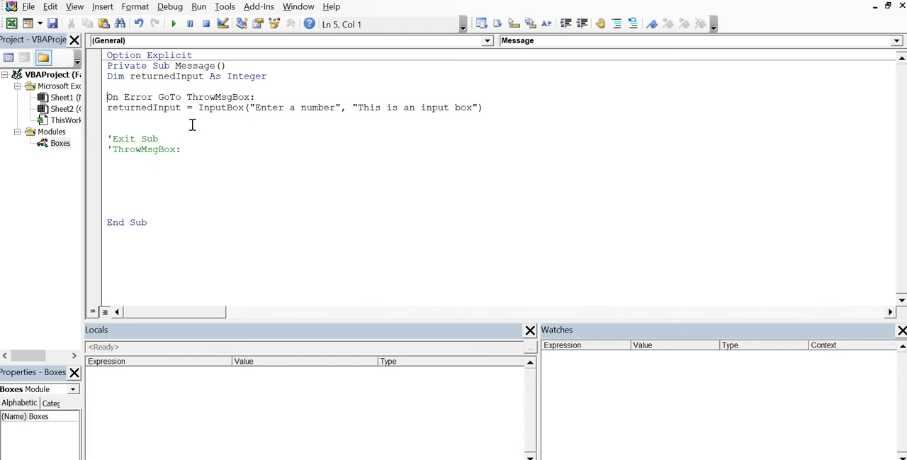
{"action": "mouse_move", "coordinate": [127, 126]}
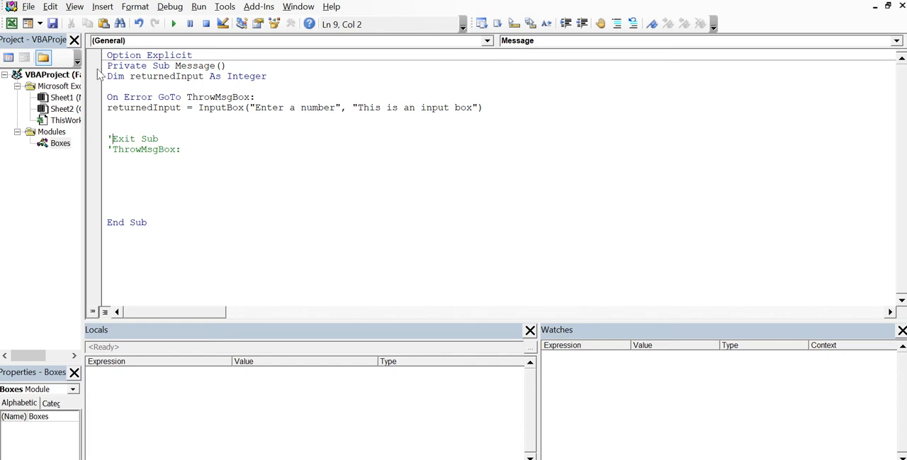
{"action": "mouse_move", "coordinate": [131, 80]}
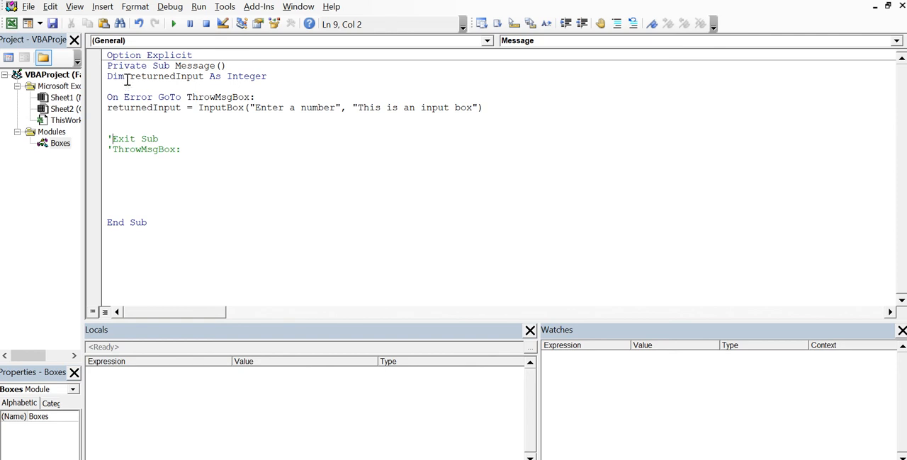
{"action": "mouse_move", "coordinate": [234, 76]}
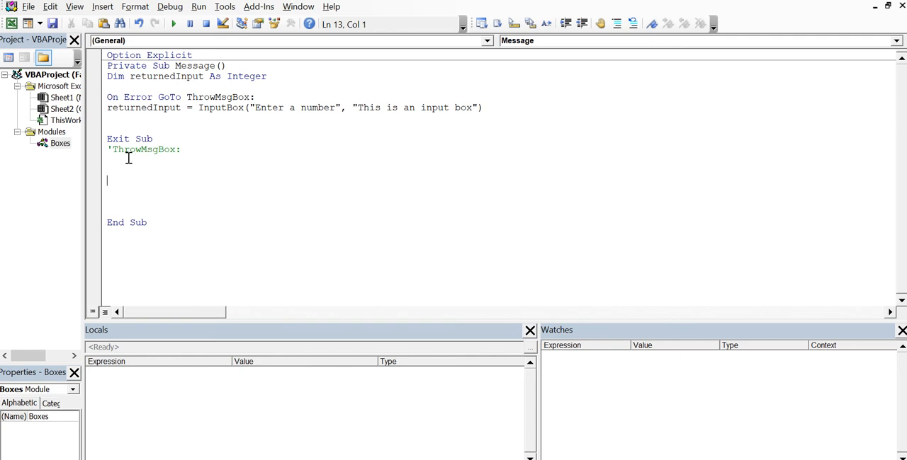
{"action": "mouse_move", "coordinate": [117, 154]}
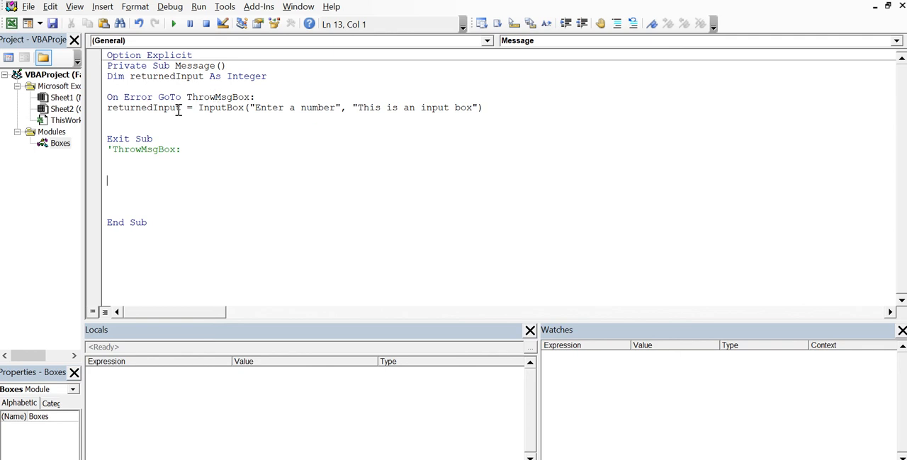
Remove the apostrophe before the ThrowMsgBox: label and place the cursor on the line below
{"action": "left_click", "coordinate": [117, 149]}
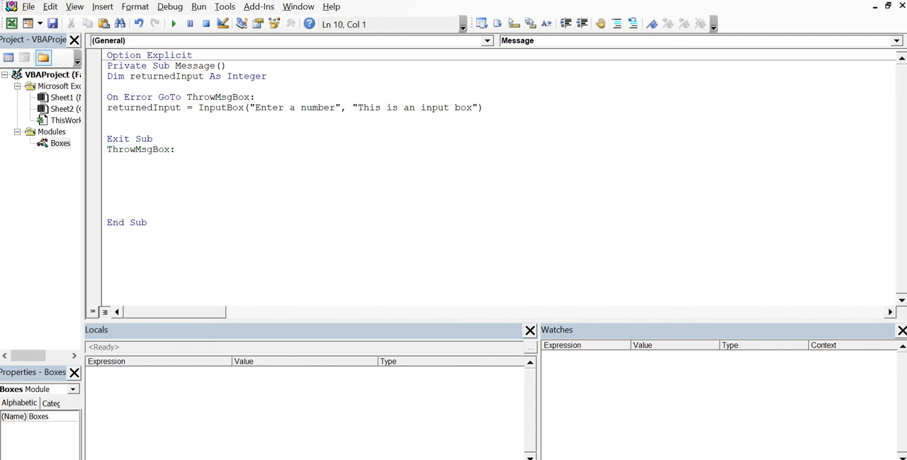
{"action": "left_click", "coordinate": [108, 180]}
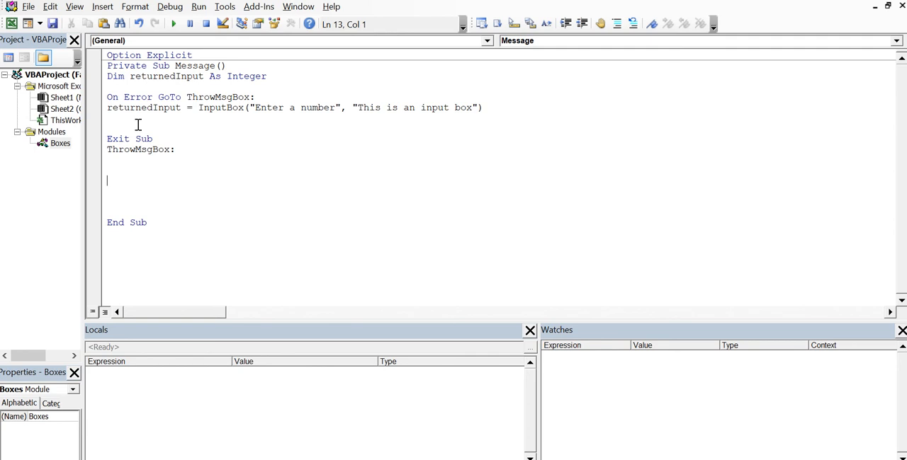
{"action": "mouse_move", "coordinate": [187, 108]}
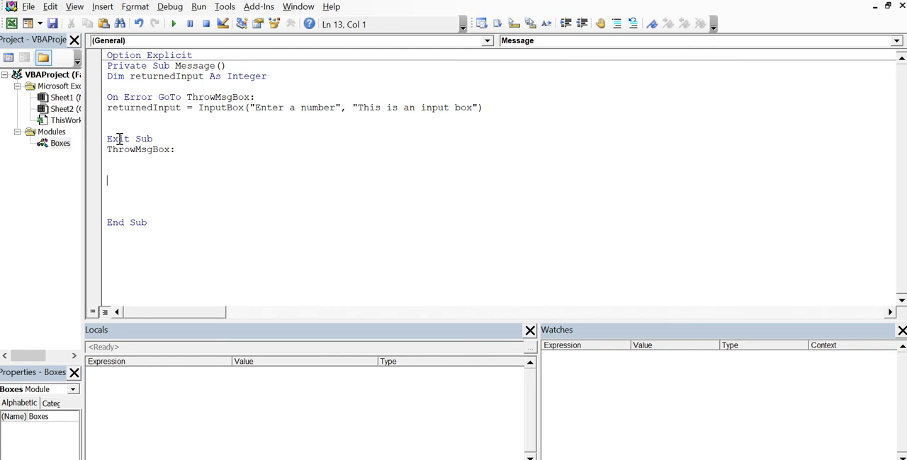
{"action": "mouse_move", "coordinate": [119, 212]}
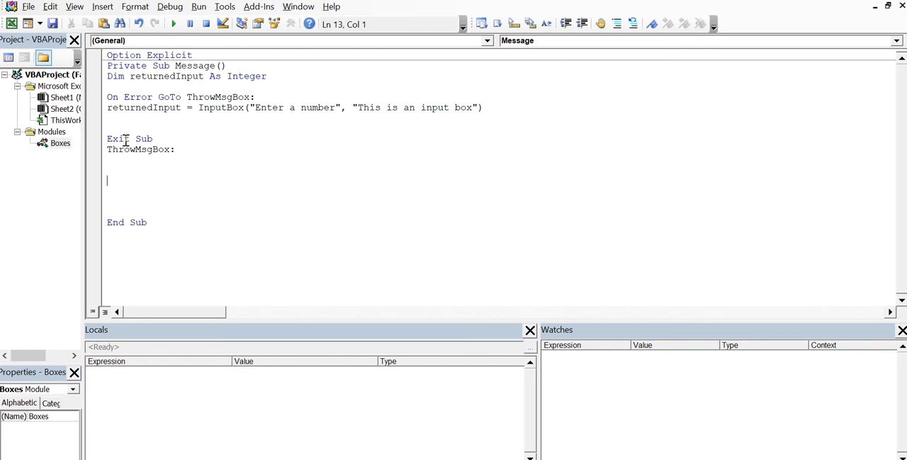
{"action": "left_click", "coordinate": [151, 161]}
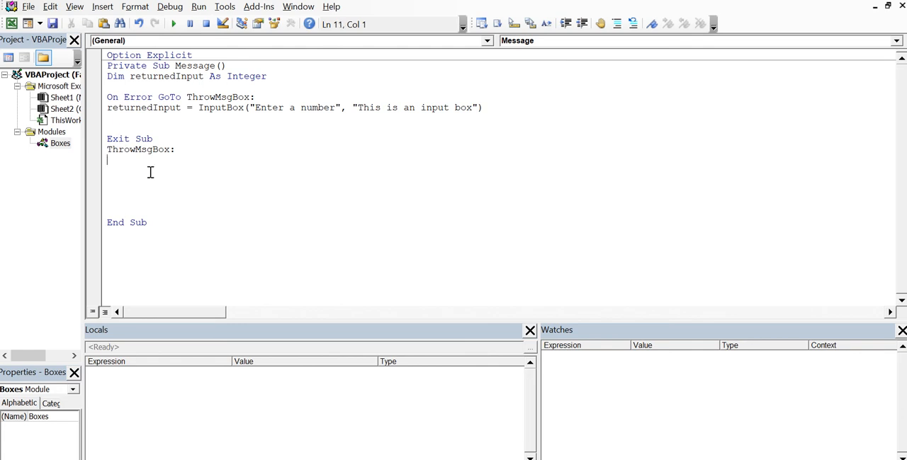
Write MsgBox("You did not enter a number" beneath the ThrowMsgBox: label
{"action": "type", "text": "msg"}
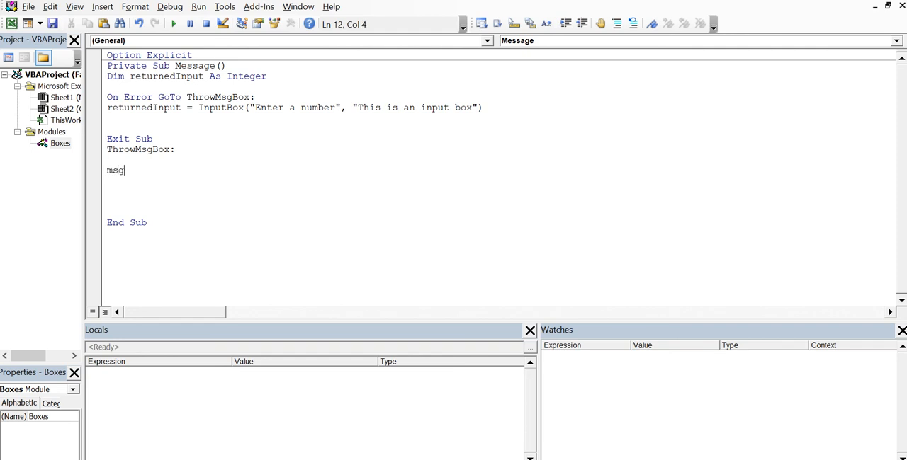
{"action": "type", "text": "box"}
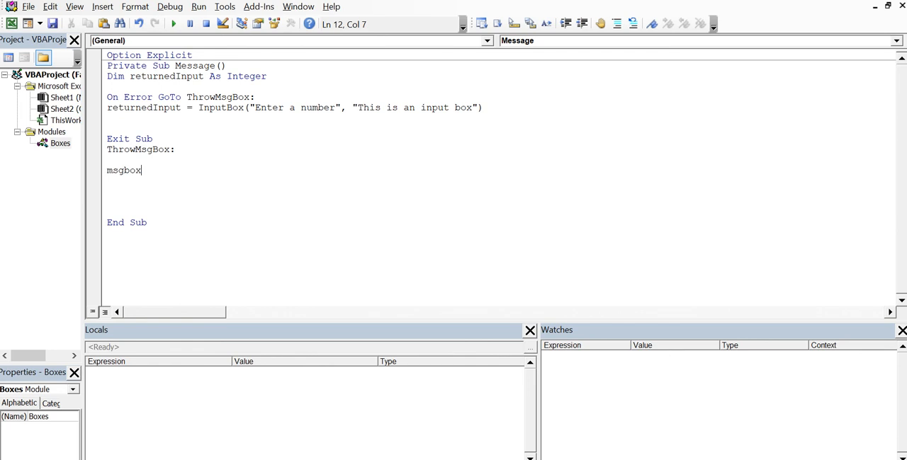
{"action": "type", "text": "("}
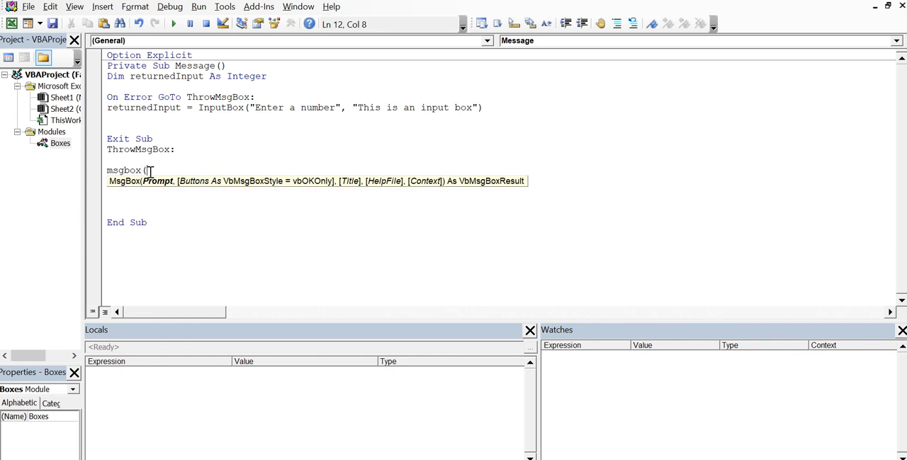
{"action": "type", "text": "\""}
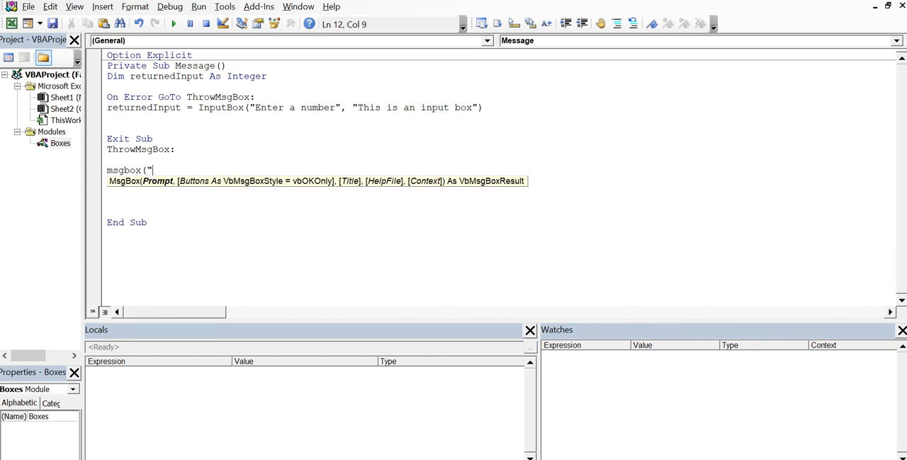
{"action": "type", "text": "yo"}
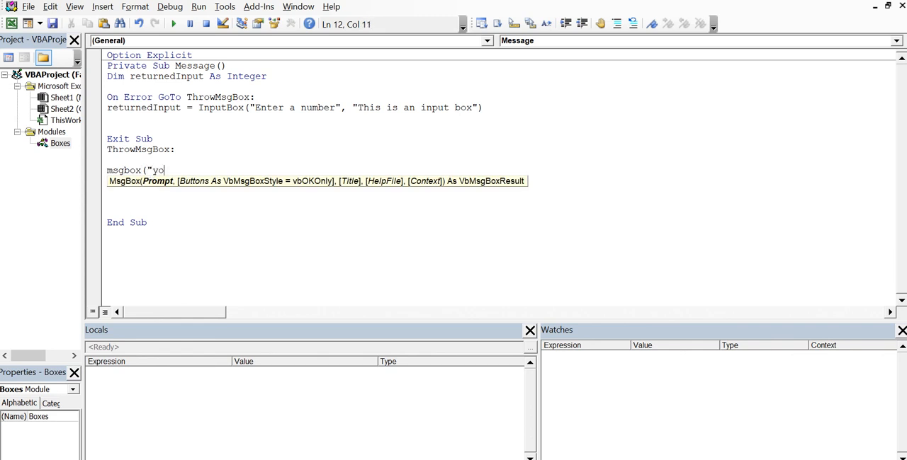
{"action": "key", "text": "Backspace"}
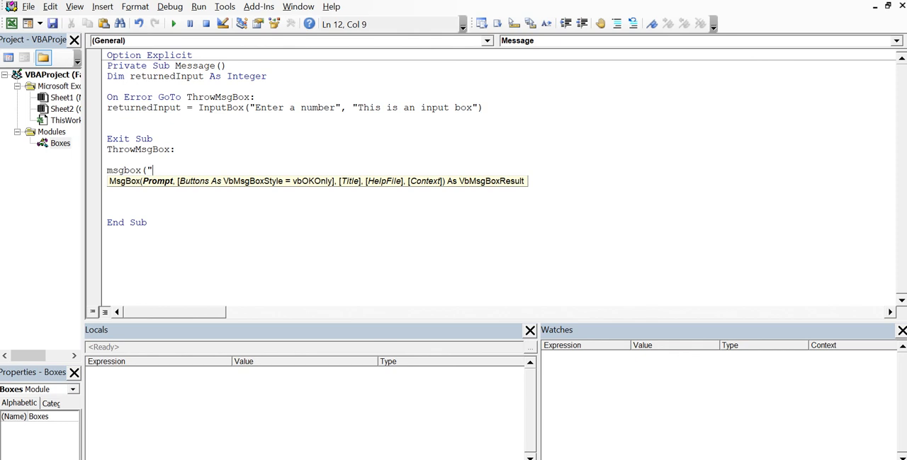
{"action": "type", "text": "Youd"}
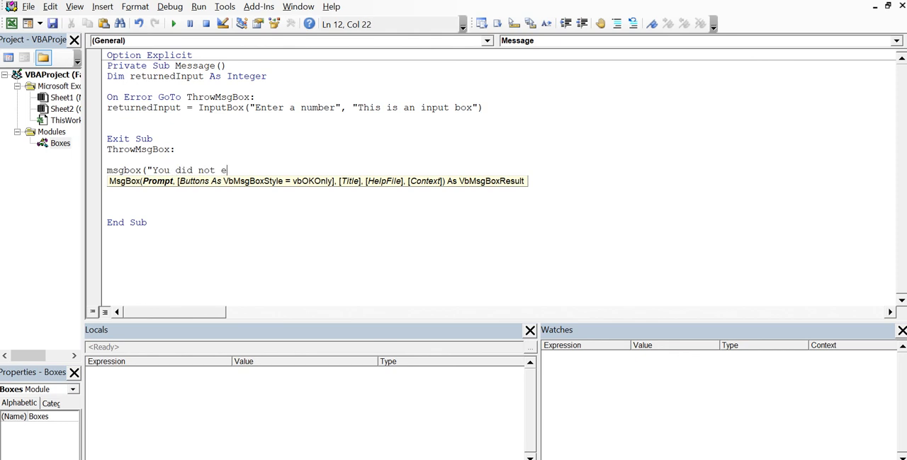
{"action": "type", "text": "nter a nu"}
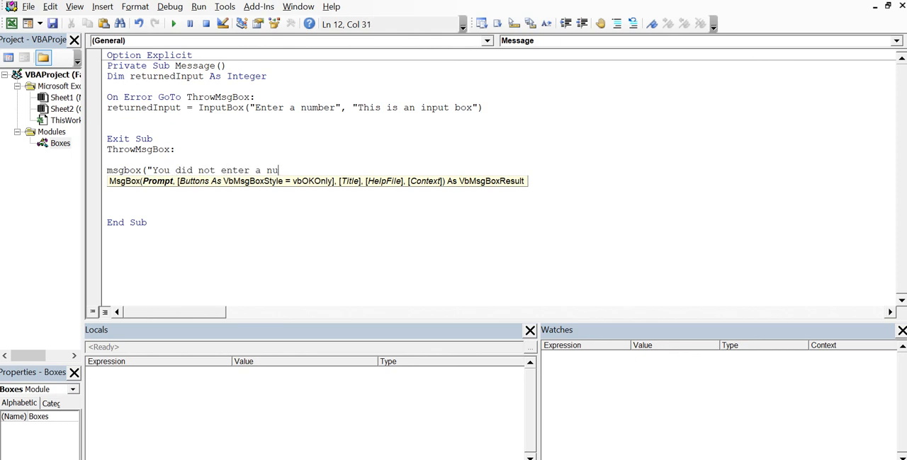
{"action": "type", "text": "mber\""}
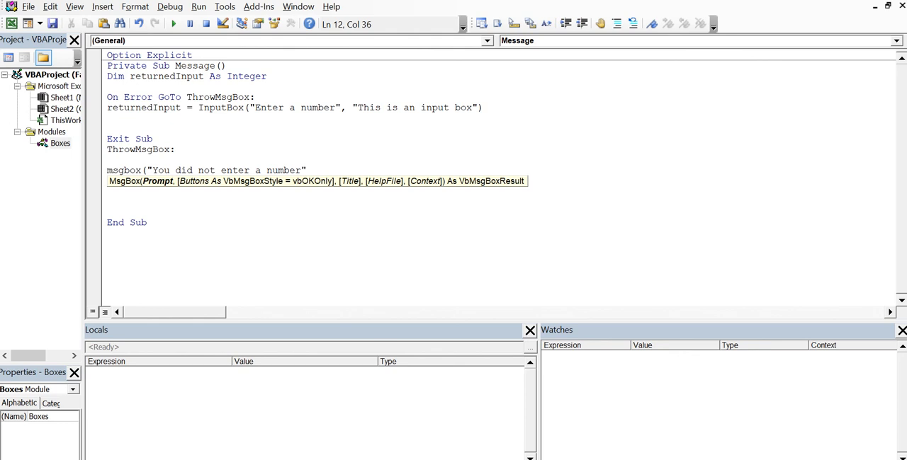
Delete the stray commas and close the MsgBox call to finish the line
{"action": "type", "text": ","}
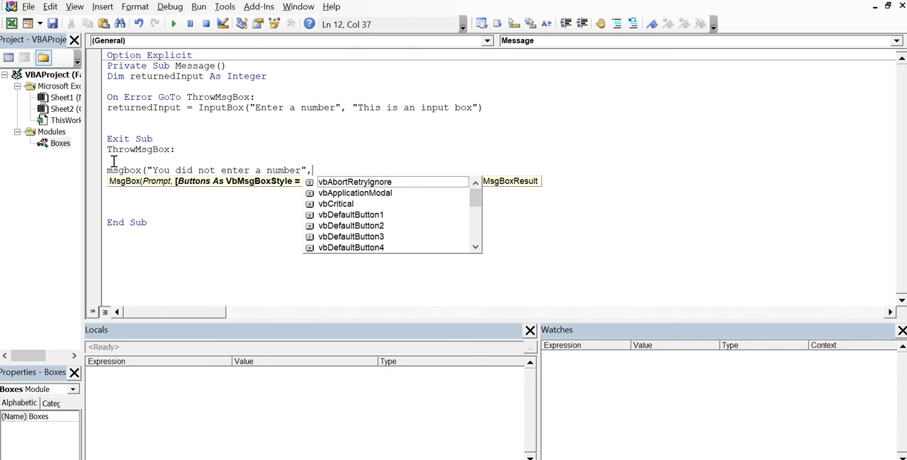
{"action": "type", "text": ","}
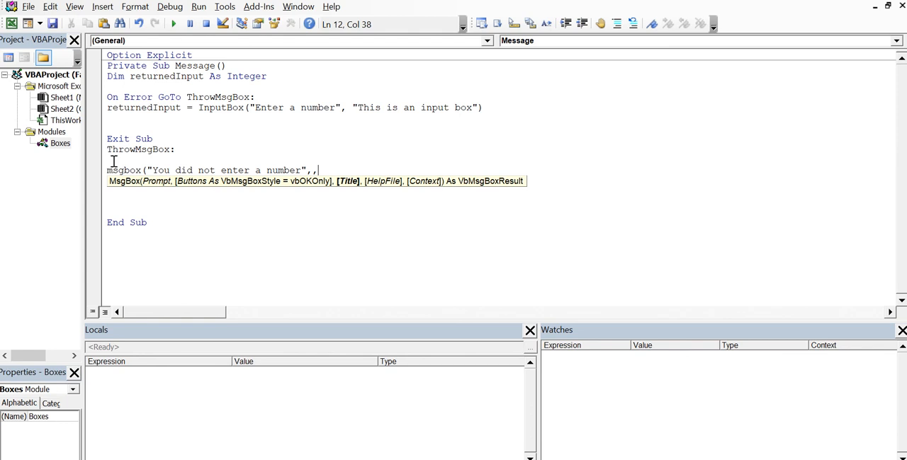
{"action": "key", "text": "BackSpace"}
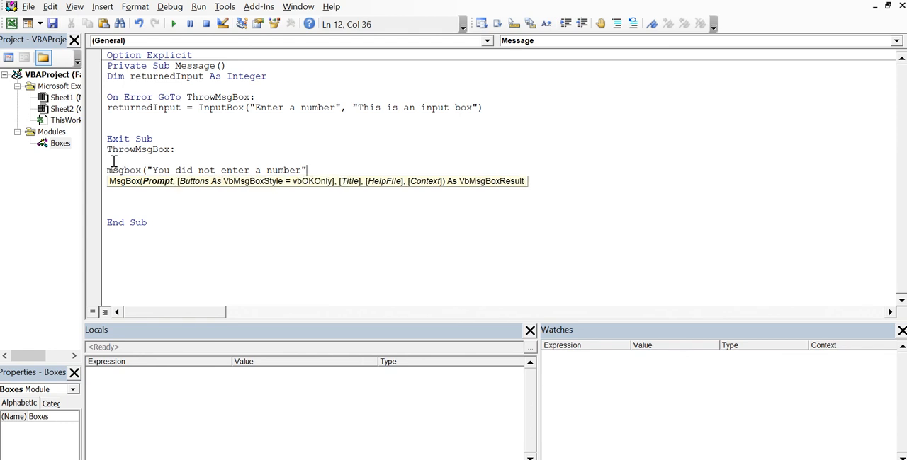
{"action": "type", "text": ")"}
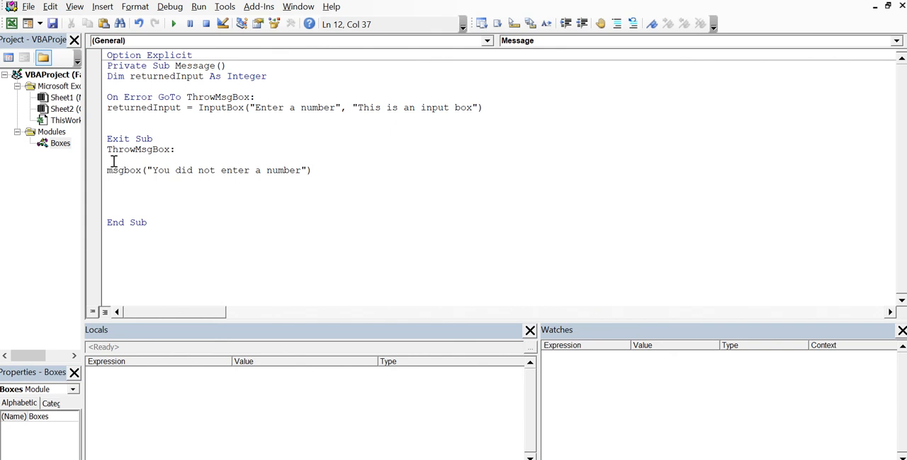
{"action": "key", "text": "enter"}
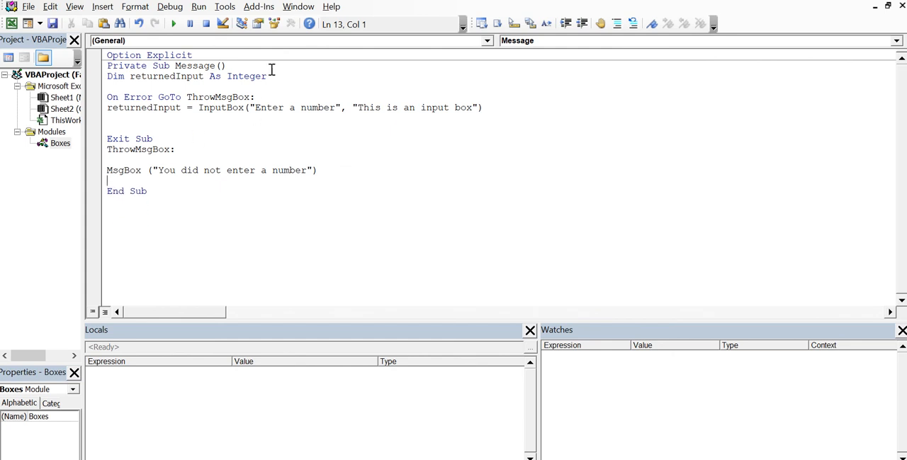
Step through Message entering 78 so it exits at Exit Sub, then restart stepping
{"action": "key", "text": "F8"}
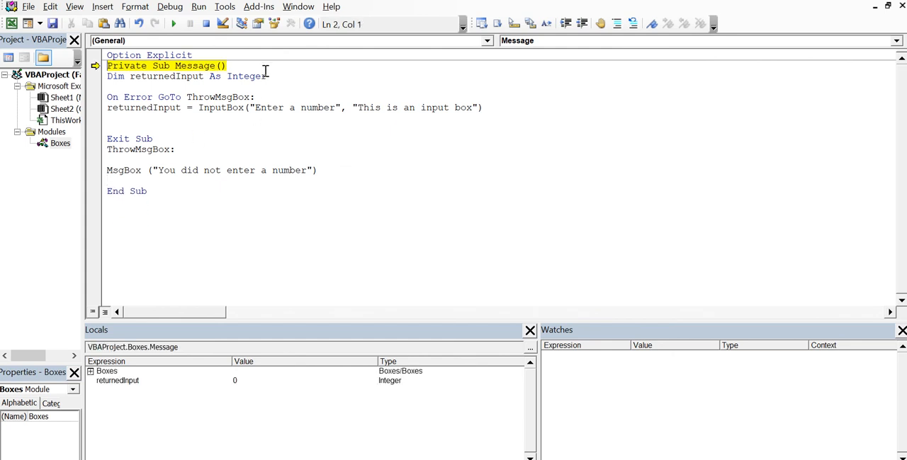
{"action": "key", "text": "F8"}
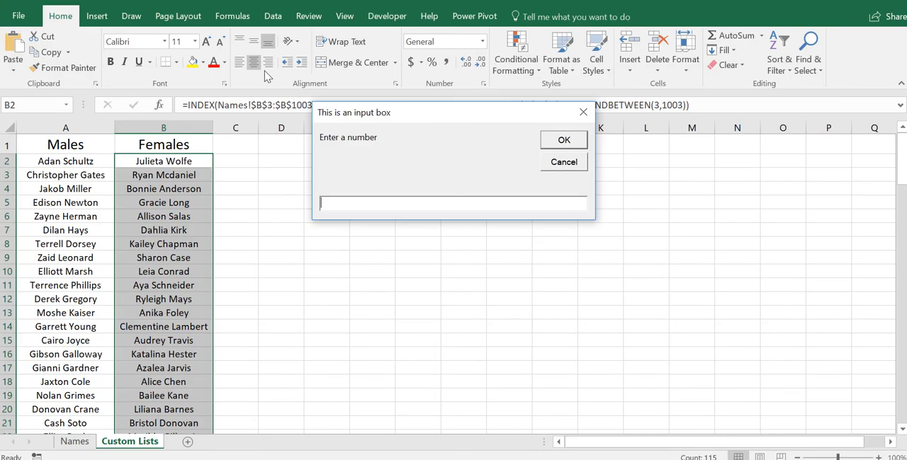
{"action": "type", "text": "7"}
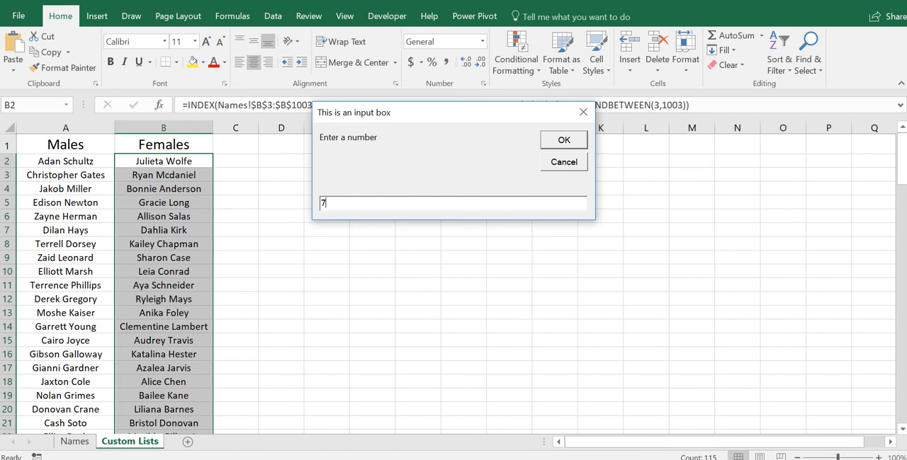
{"action": "type", "text": "8"}
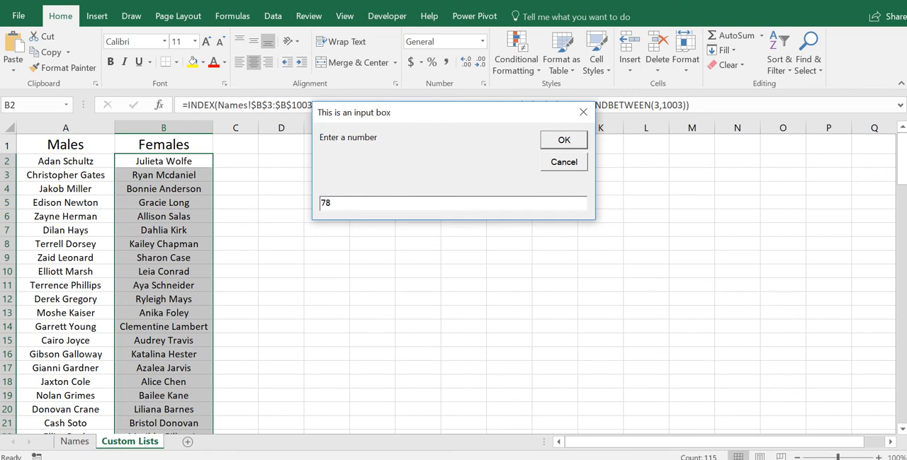
{"action": "left_click", "coordinate": [563, 139]}
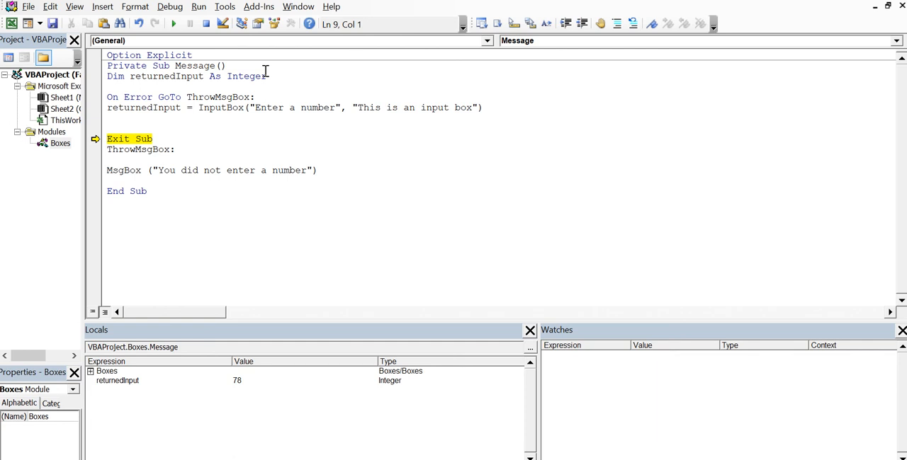
{"action": "left_click", "coordinate": [206, 24]}
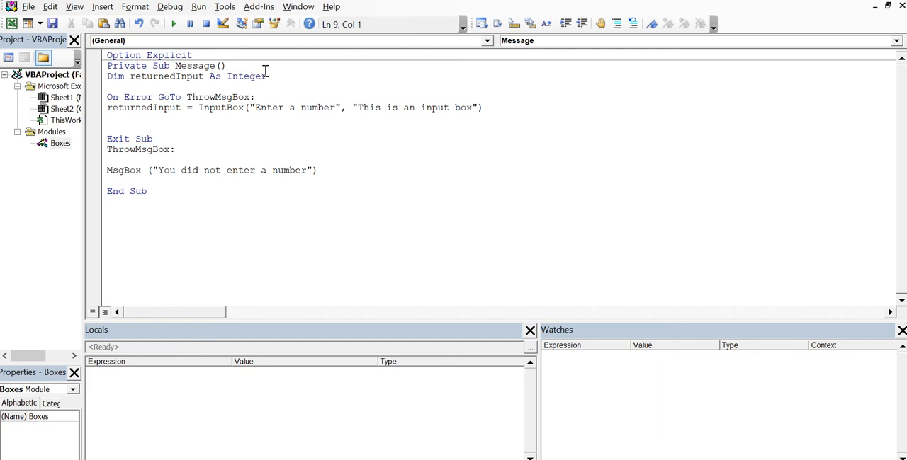
{"action": "left_click", "coordinate": [288, 76]}
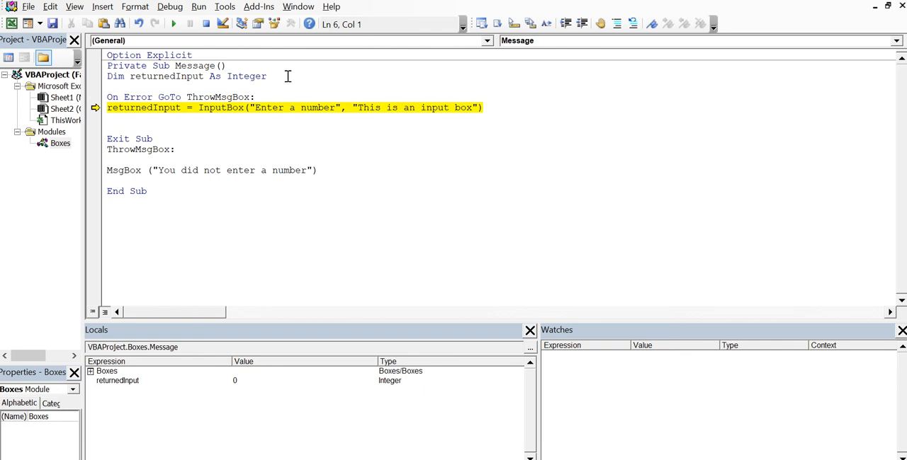
Cancel the number prompt and dismiss the resulting 'You did not enter a number' message
{"action": "left_click", "coordinate": [172, 24]}
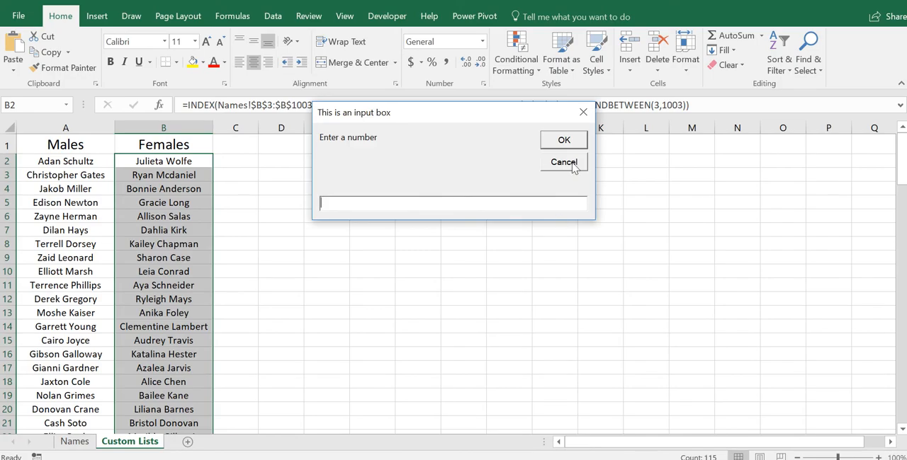
{"action": "left_click", "coordinate": [564, 162]}
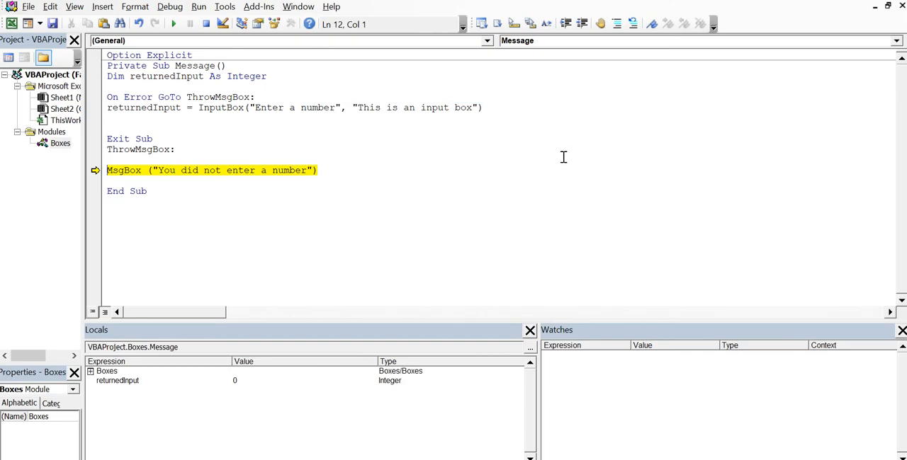
{"action": "mouse_move", "coordinate": [165, 115]}
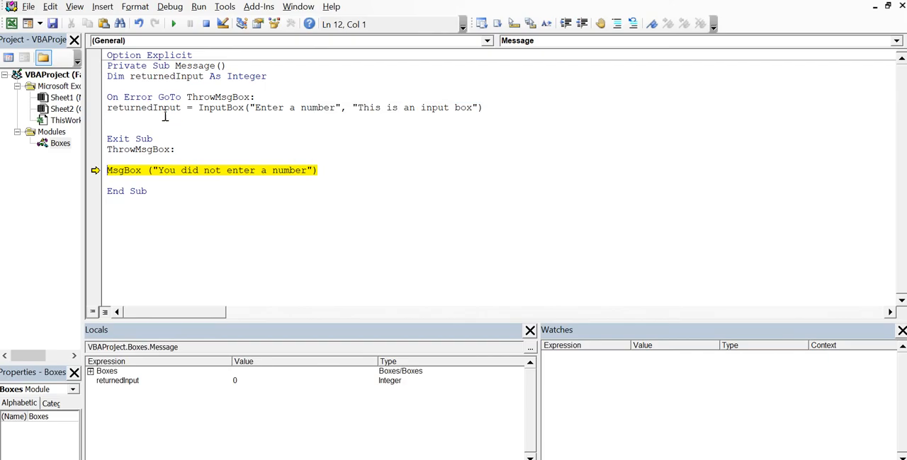
{"action": "mouse_move", "coordinate": [154, 150]}
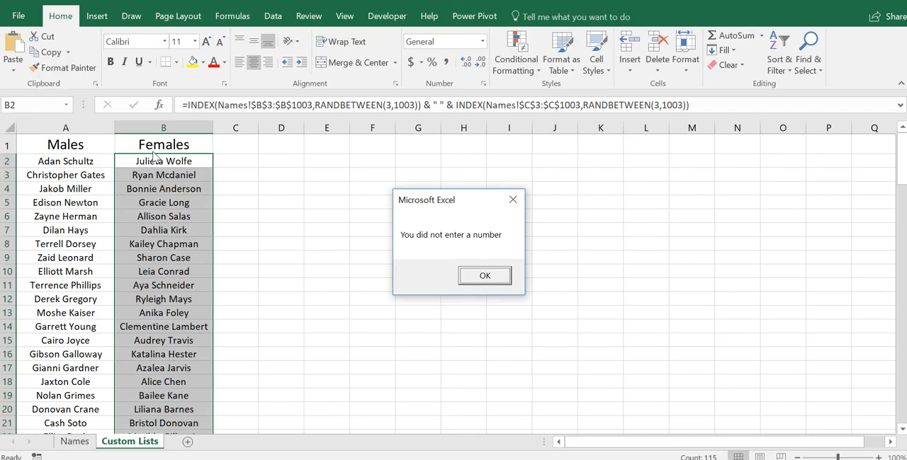
{"action": "mouse_move", "coordinate": [496, 289]}
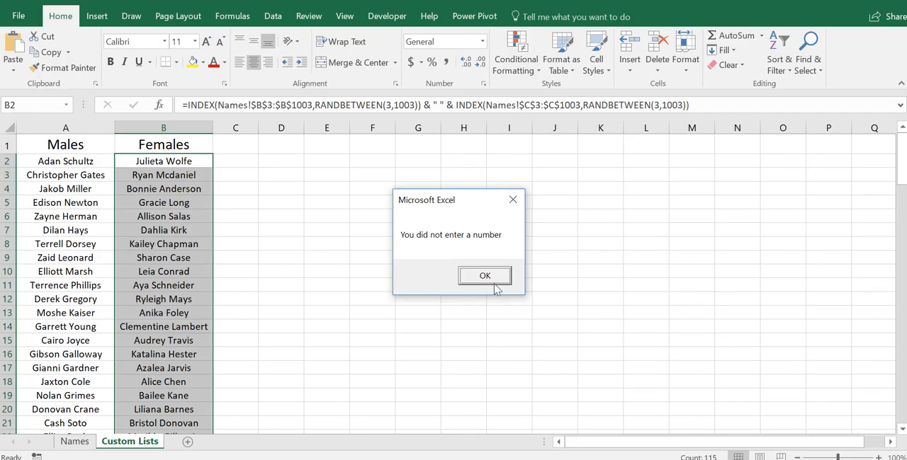
{"action": "mouse_move", "coordinate": [441, 206]}
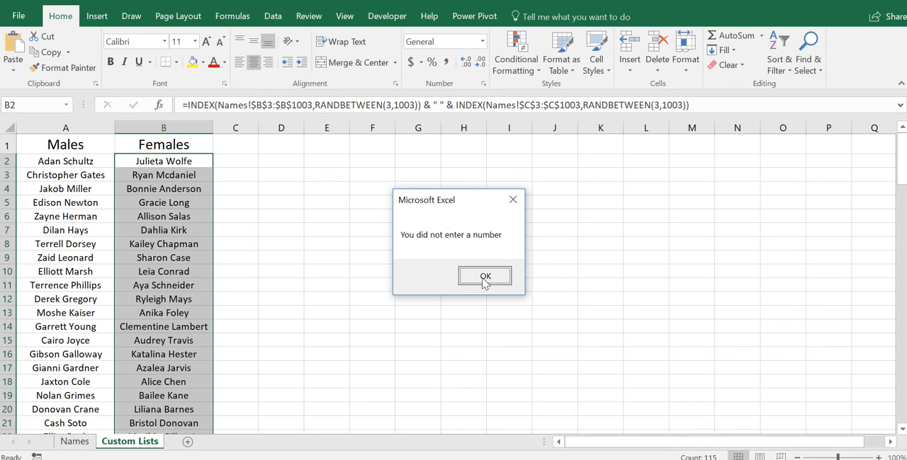
{"action": "left_click", "coordinate": [485, 276]}
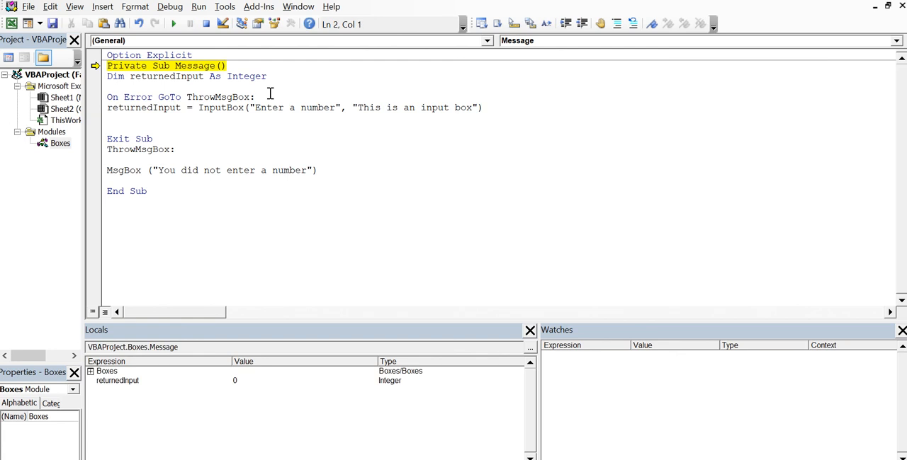
Rerun to the prompt, close it empty, and dismiss the 'You did not enter a number' message
{"action": "key", "text": "F8"}
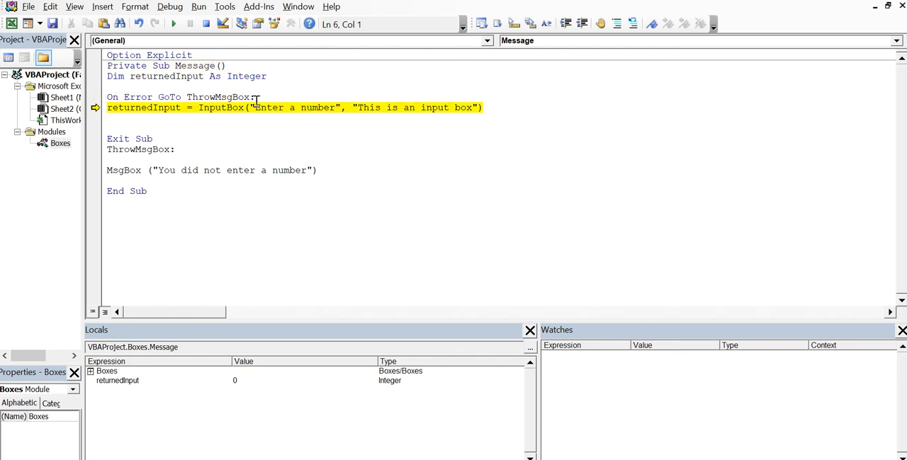
{"action": "mouse_move", "coordinate": [143, 107]}
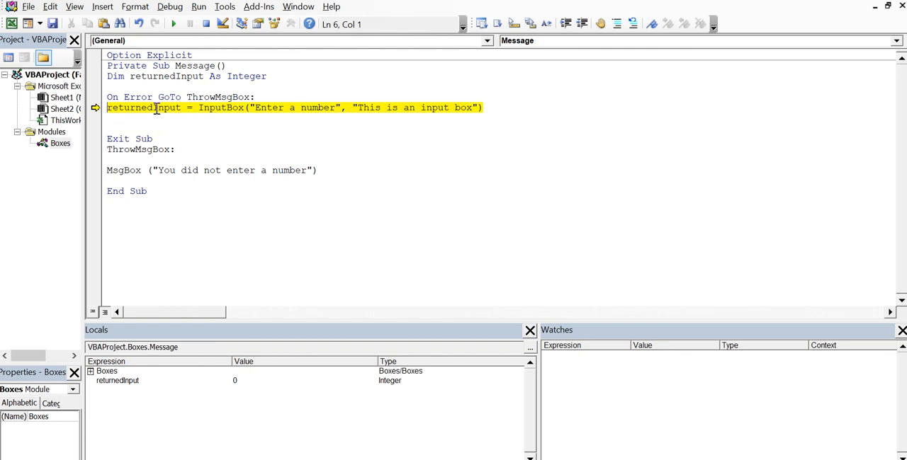
{"action": "mouse_move", "coordinate": [303, 133]}
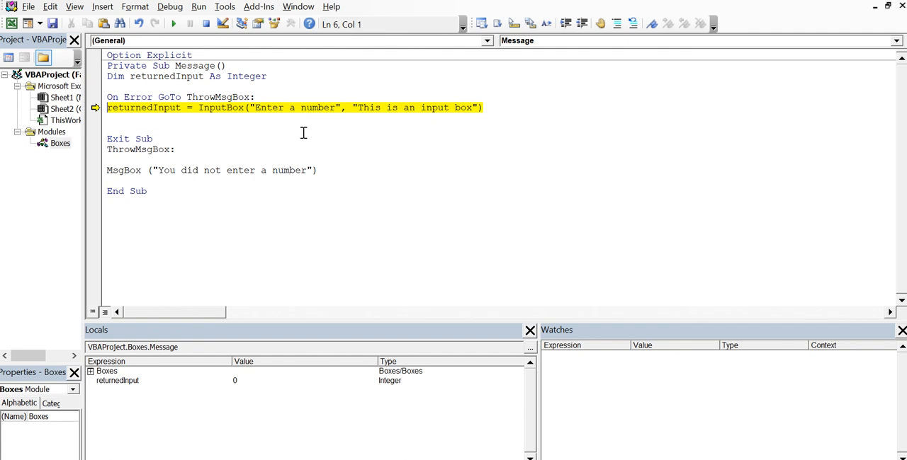
{"action": "left_click", "coordinate": [173, 24]}
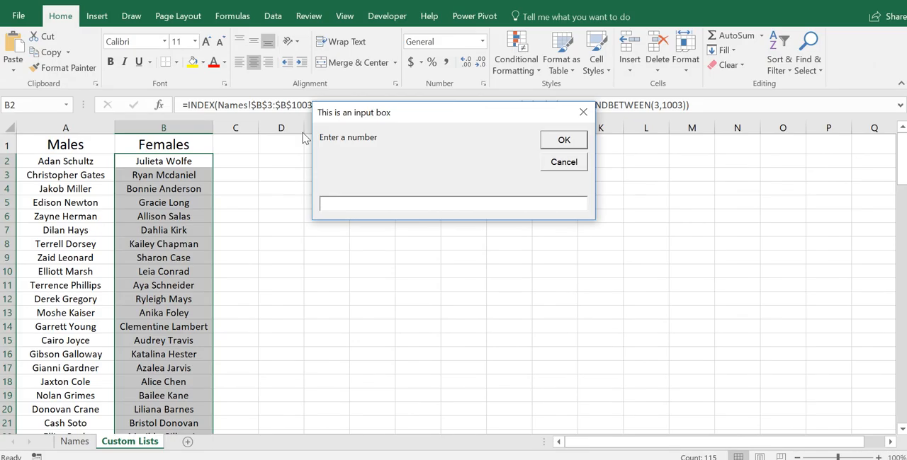
{"action": "left_click", "coordinate": [563, 161]}
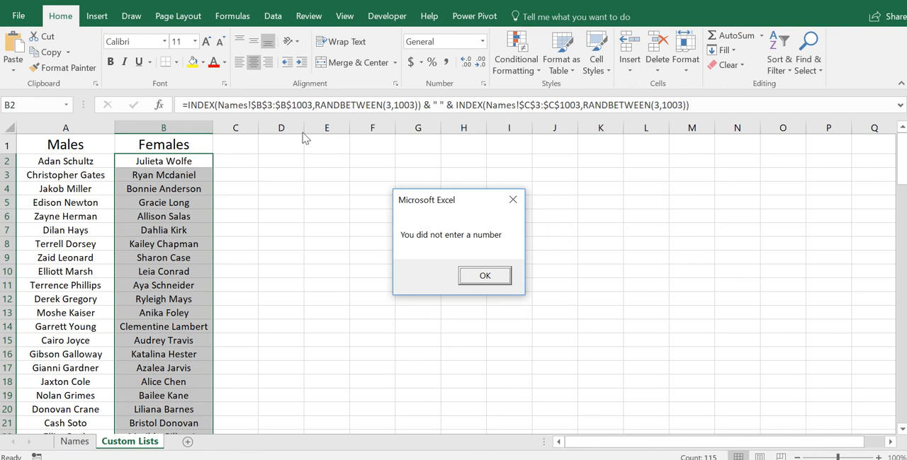
{"action": "mouse_move", "coordinate": [470, 285]}
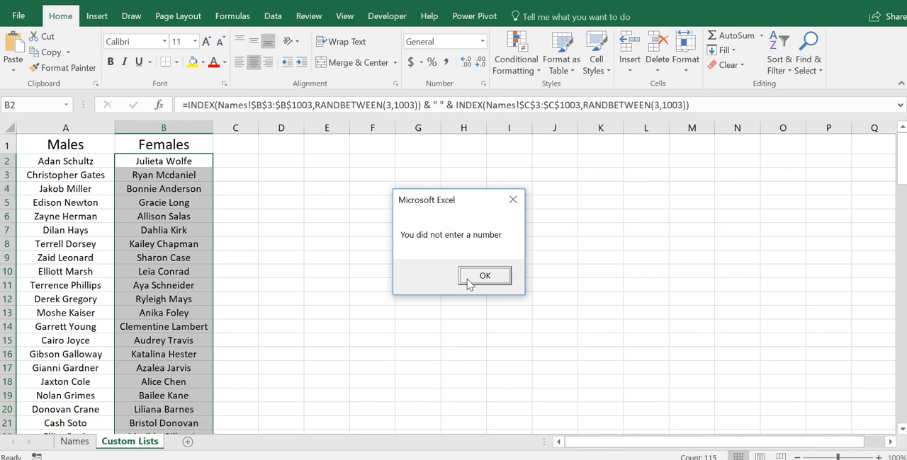
{"action": "left_click", "coordinate": [483, 276]}
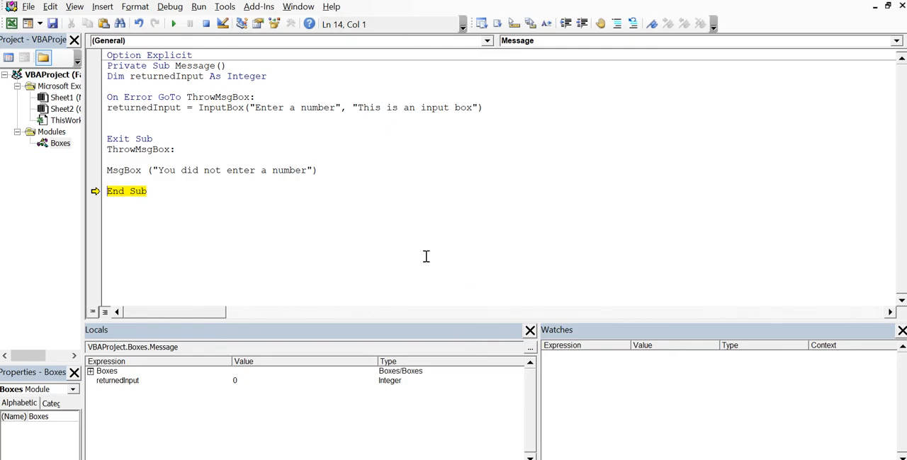